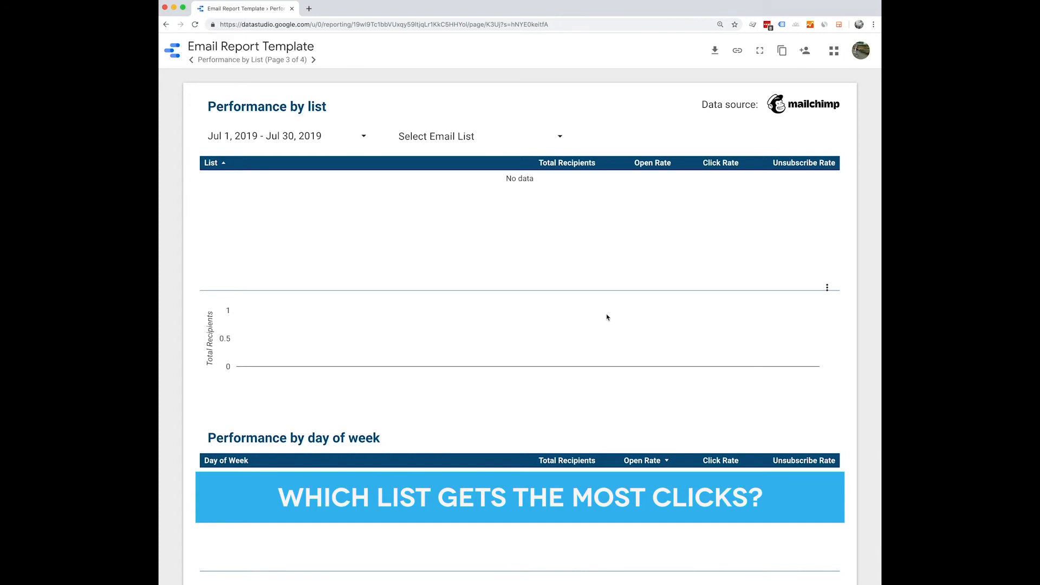
# - Go to the Email in Google Analytics page (page 4 of 4) showing July 2019 email sessions
pyautogui.click(313, 58)
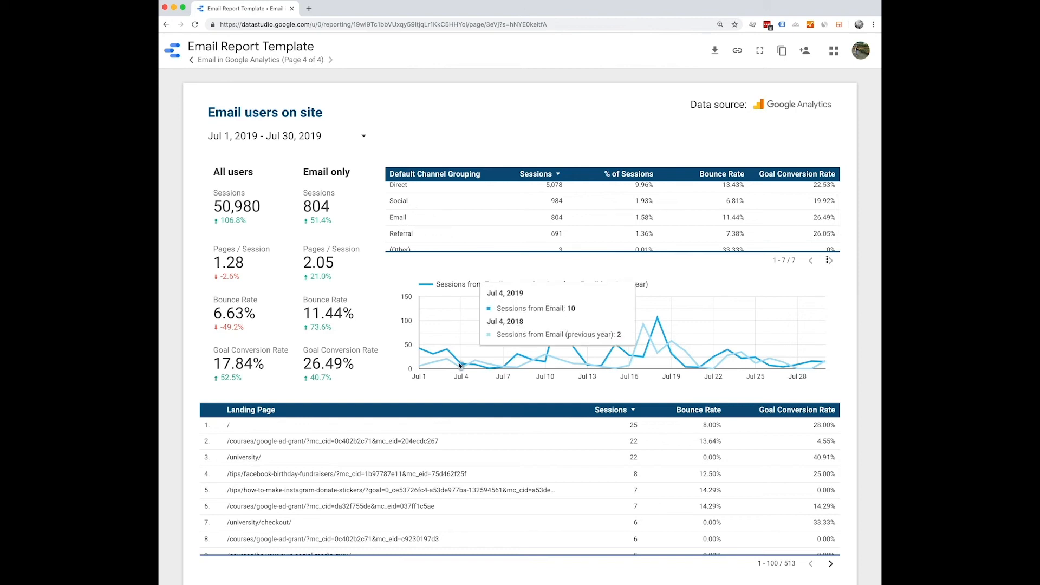